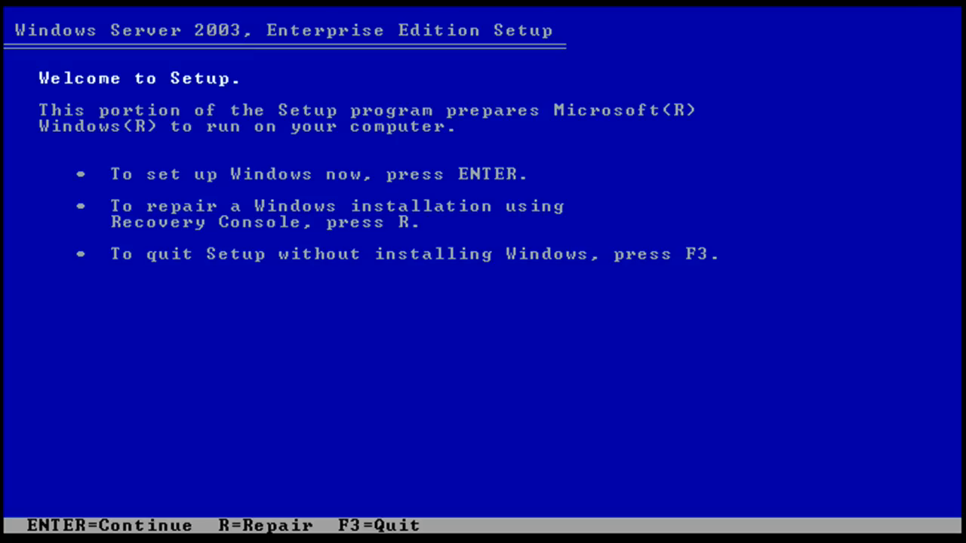
# Begin setup, accept the licence with F8 and create a partition on the 8190 MB unpartitioned disk
pyautogui.press('enter')
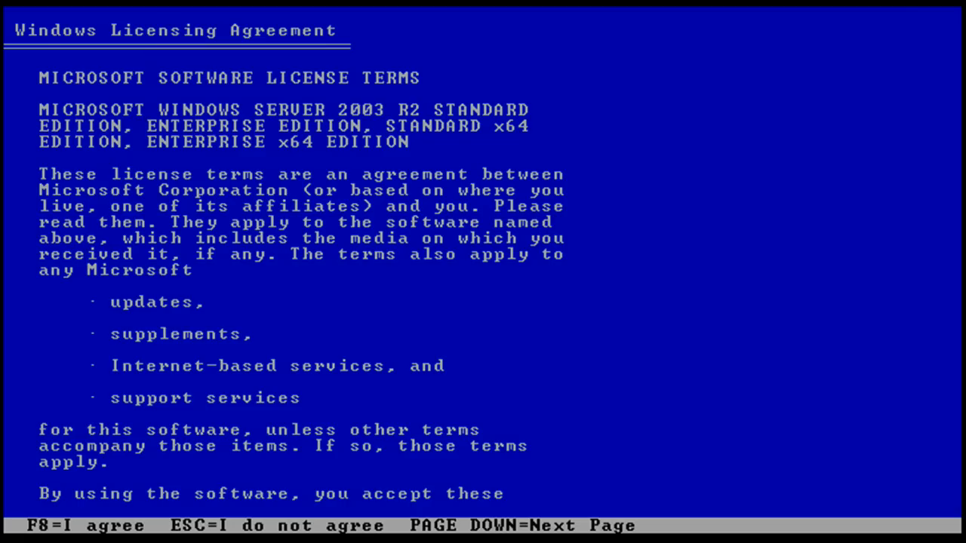
pyautogui.press('f8')
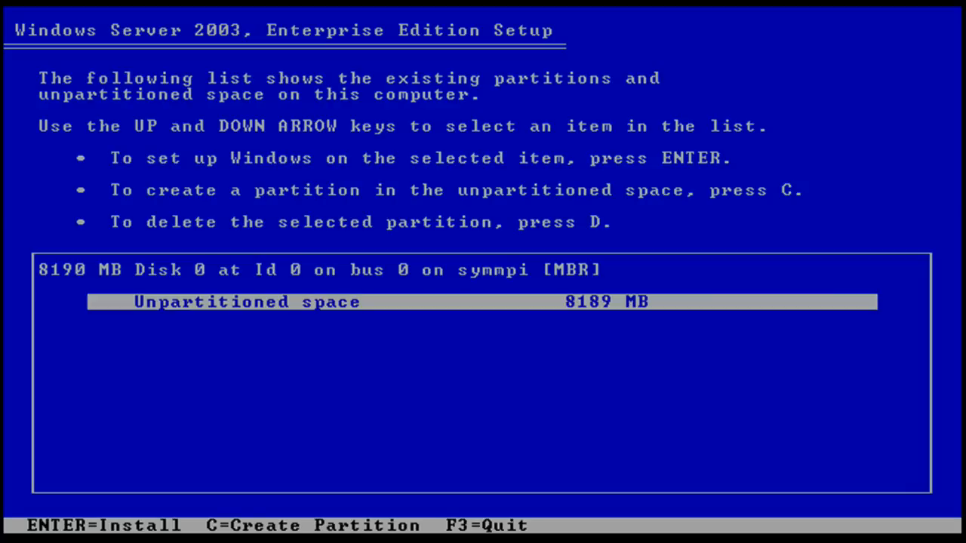
pyautogui.press('c')
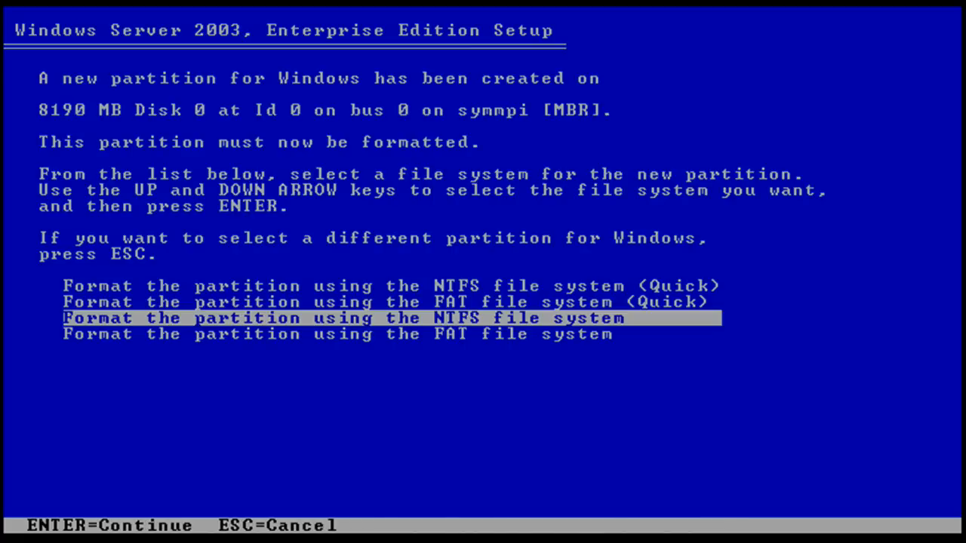
pyautogui.press('enter')
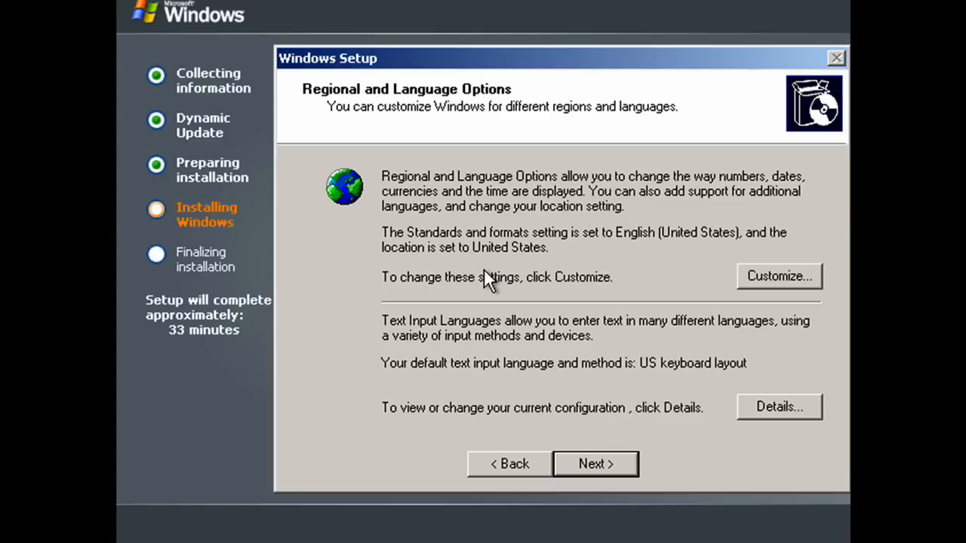
pyautogui.moveTo(650, 178)
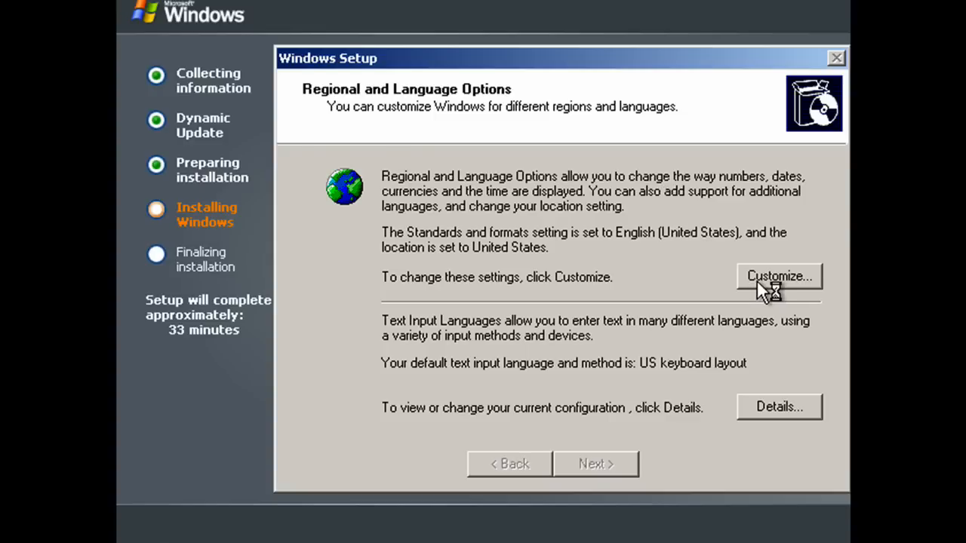
# In Customize, choose English (United Kingdom) formats and United Kingdom location, then confirm
pyautogui.click(779, 276)
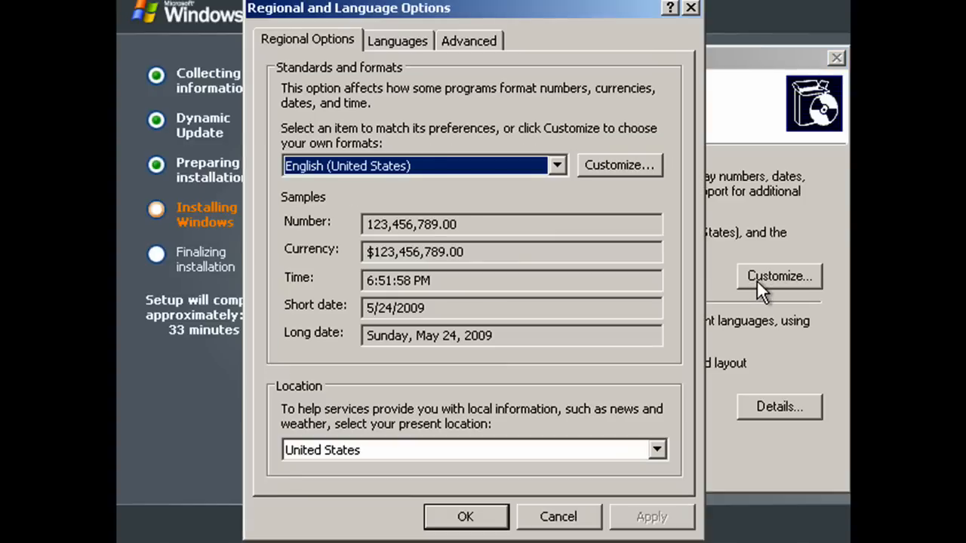
pyautogui.click(419, 164)
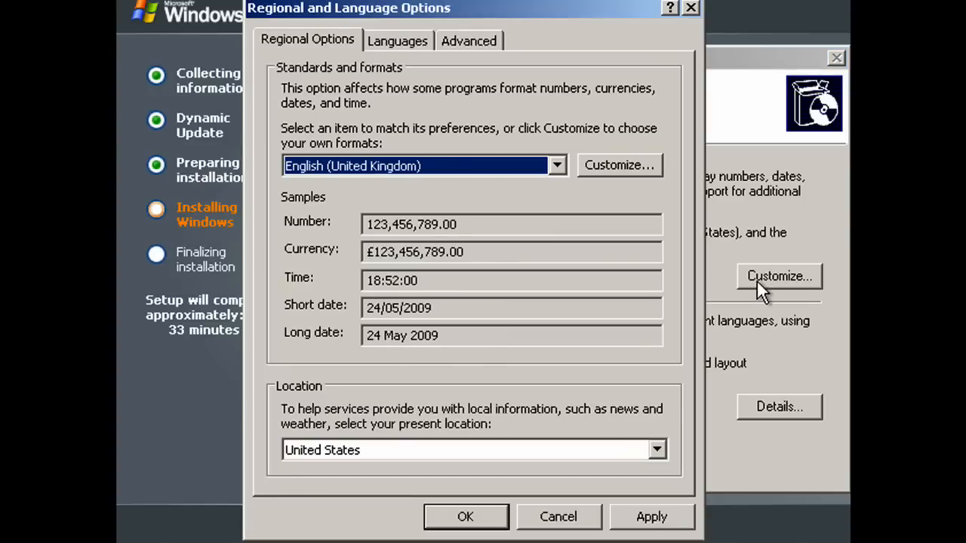
pyautogui.click(474, 450)
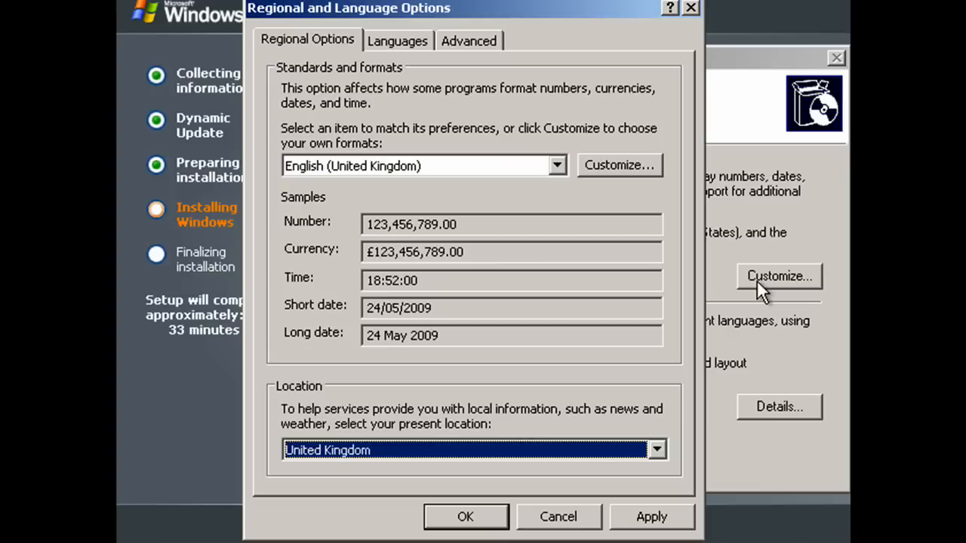
pyautogui.moveTo(671, 501)
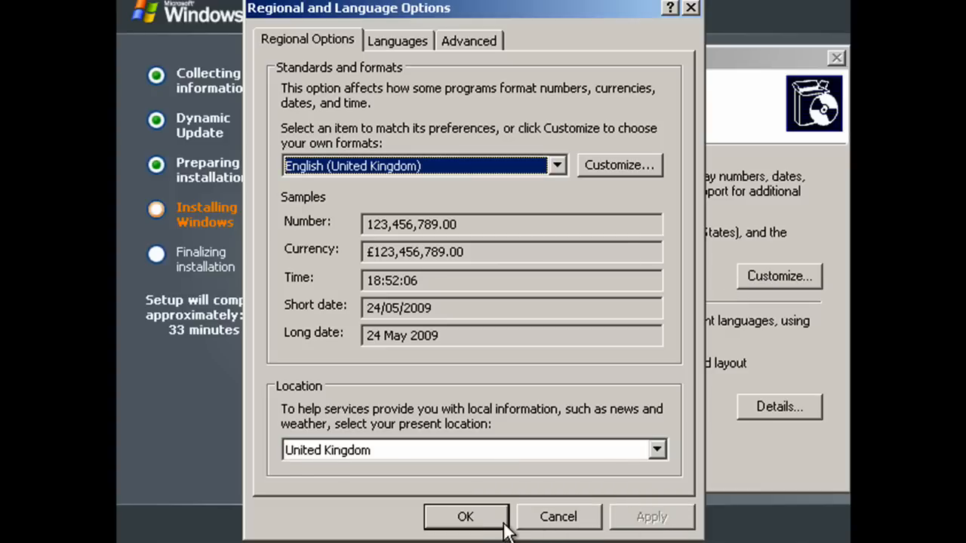
pyautogui.click(465, 517)
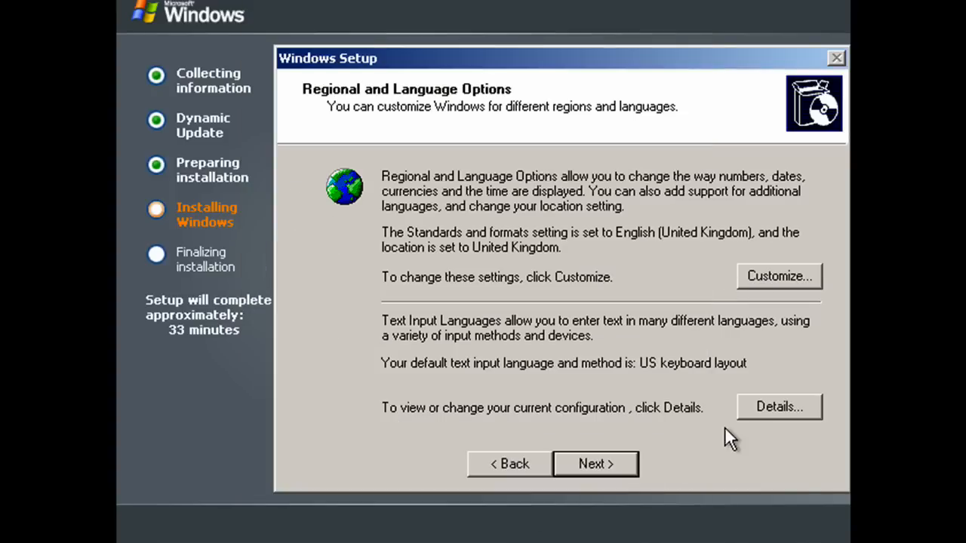
# Review input languages in Details and keep English (United Kingdom) keyboard as default
pyautogui.click(779, 406)
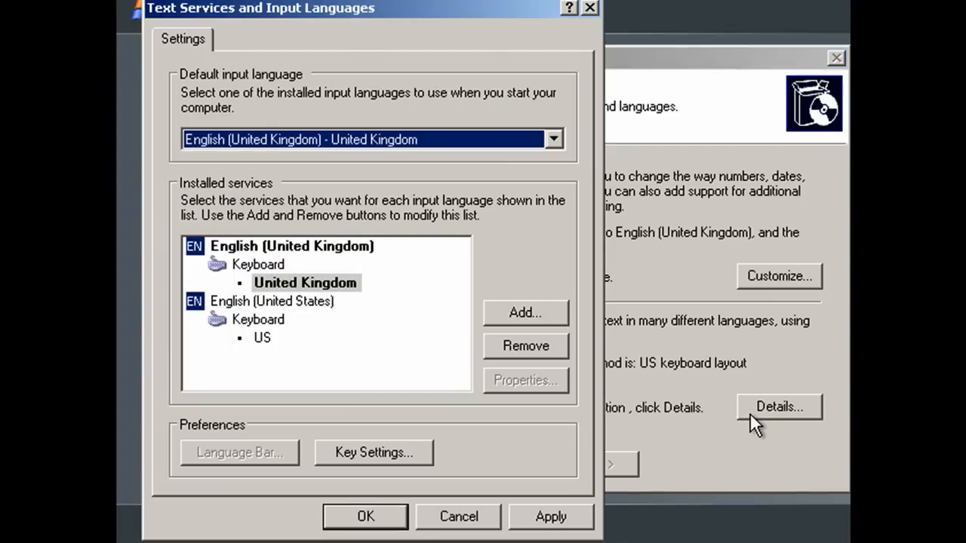
pyautogui.moveTo(541, 505)
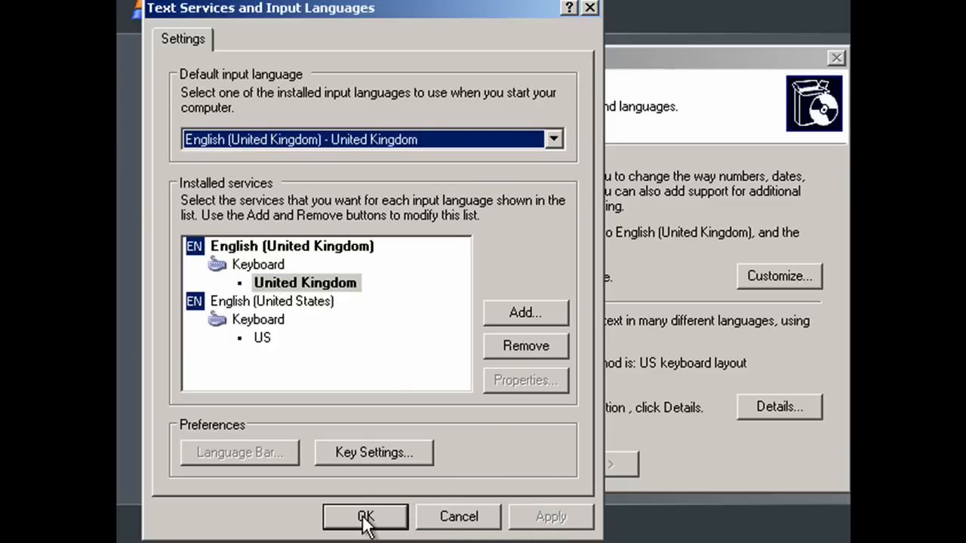
pyautogui.click(365, 516)
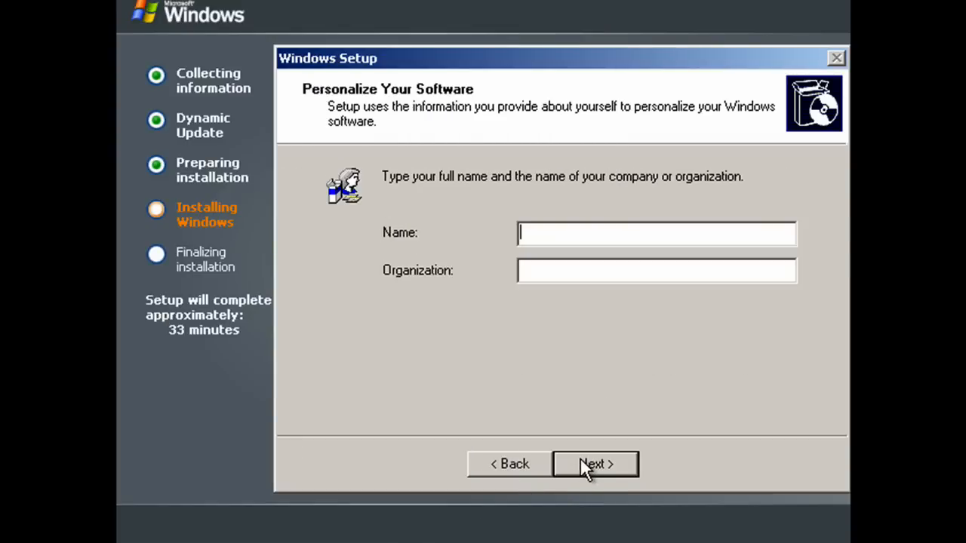
# Enter owner name Joshua Mullins and organization Windo...utorials HD on Personalize Your Software
pyautogui.write('J')
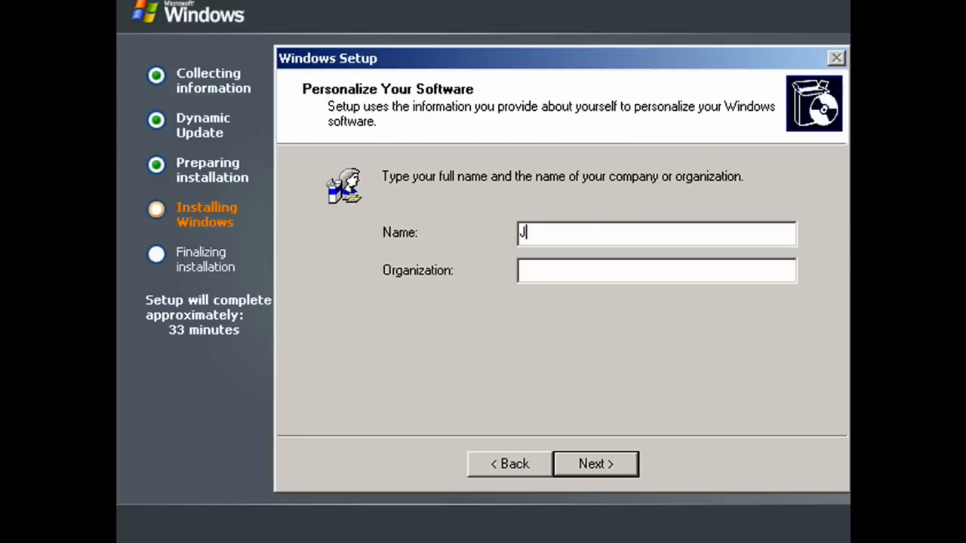
pyautogui.write('oshua')
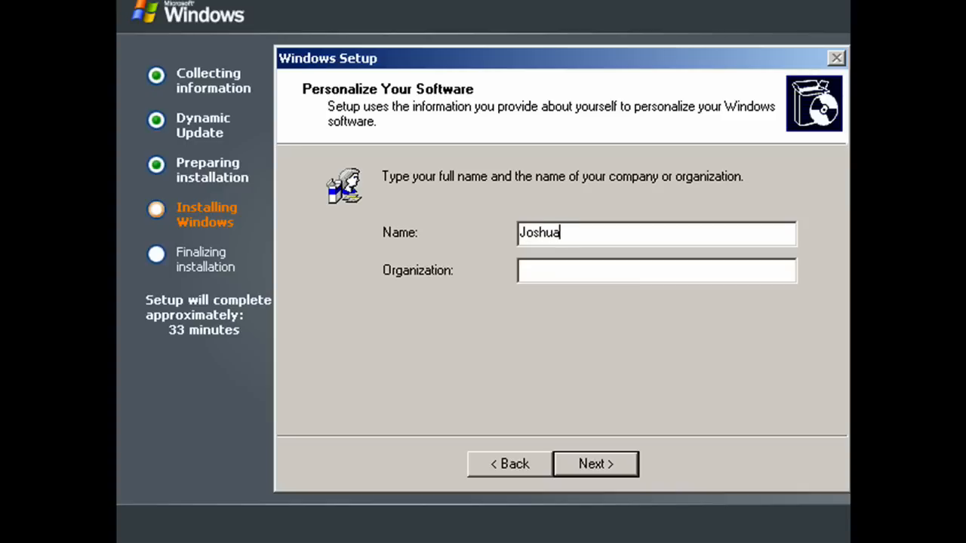
pyautogui.write('Mu')
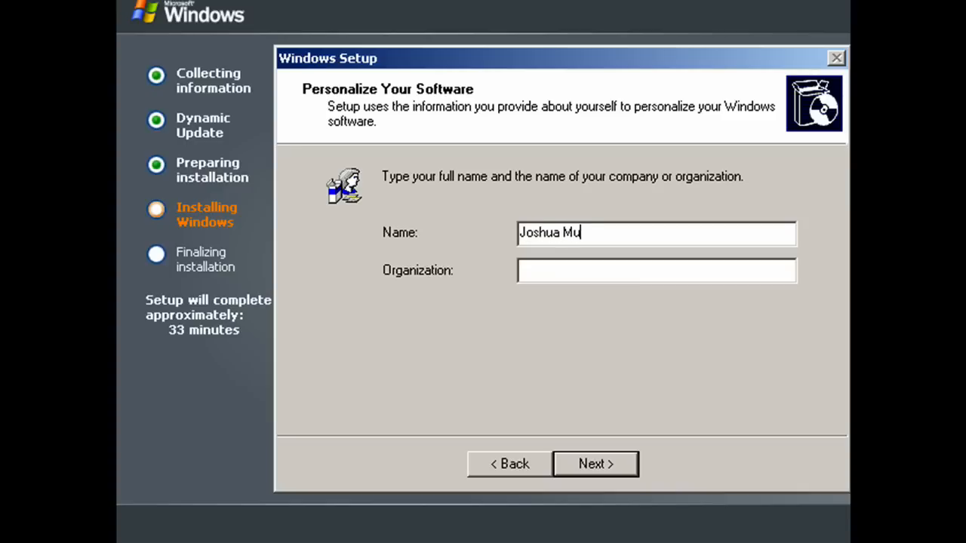
pyautogui.write('llins')
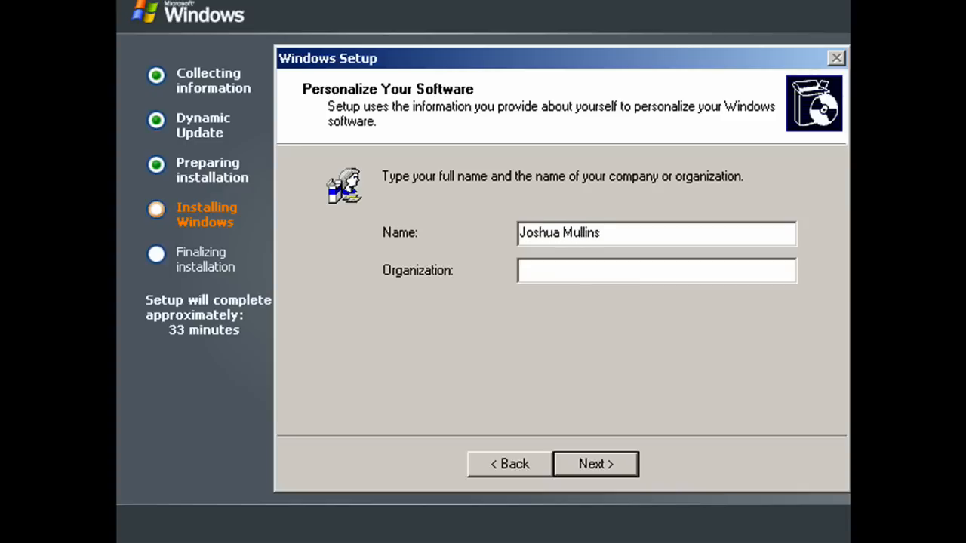
pyautogui.write('W')
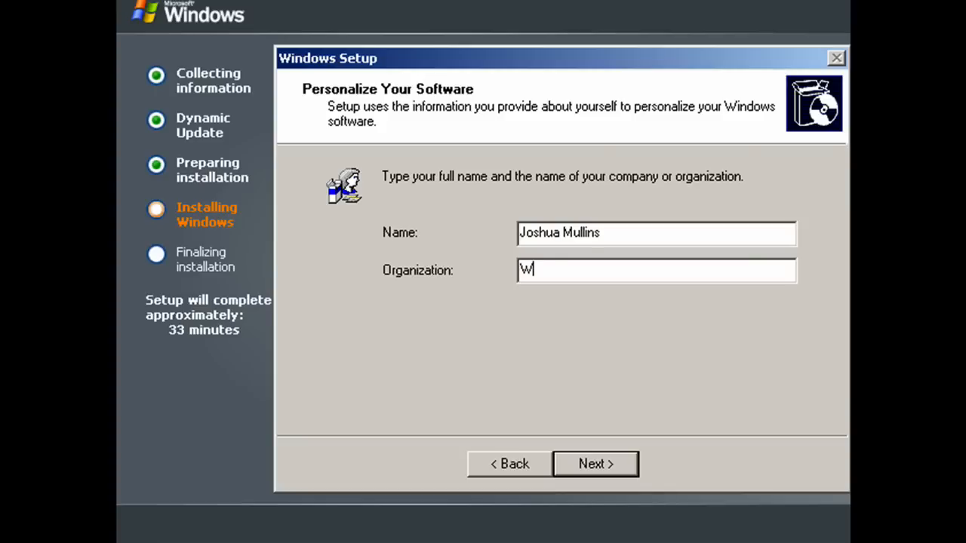
pyautogui.write('indows T')
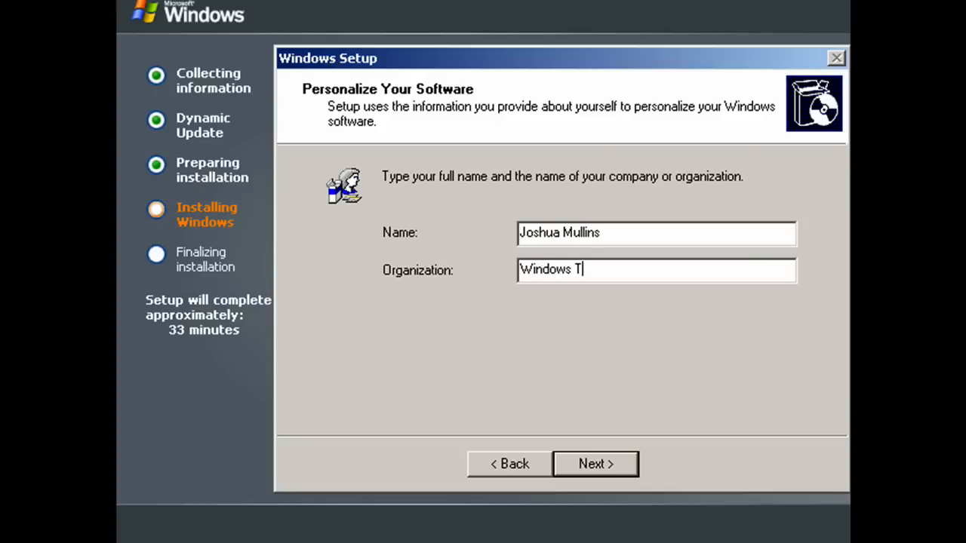
pyautogui.write('utor')
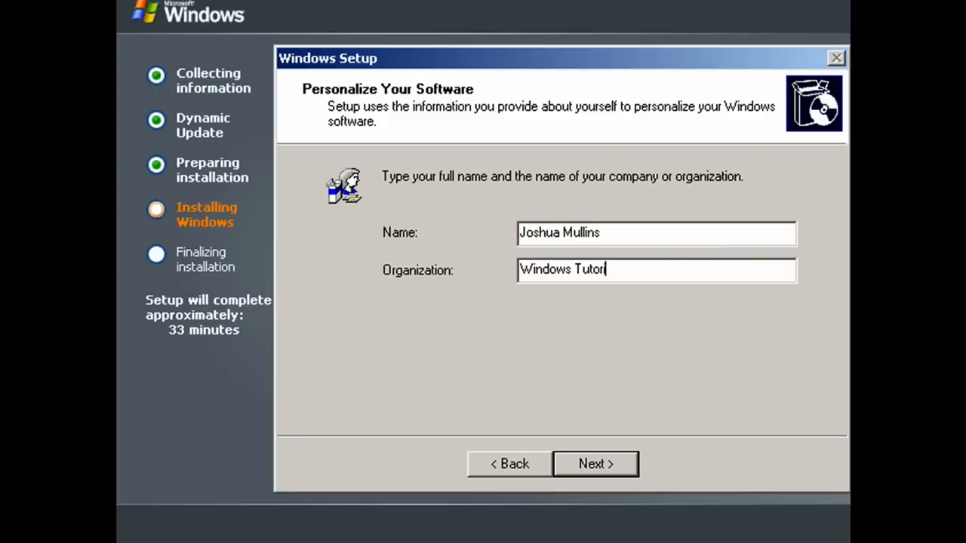
pyautogui.write('ials')
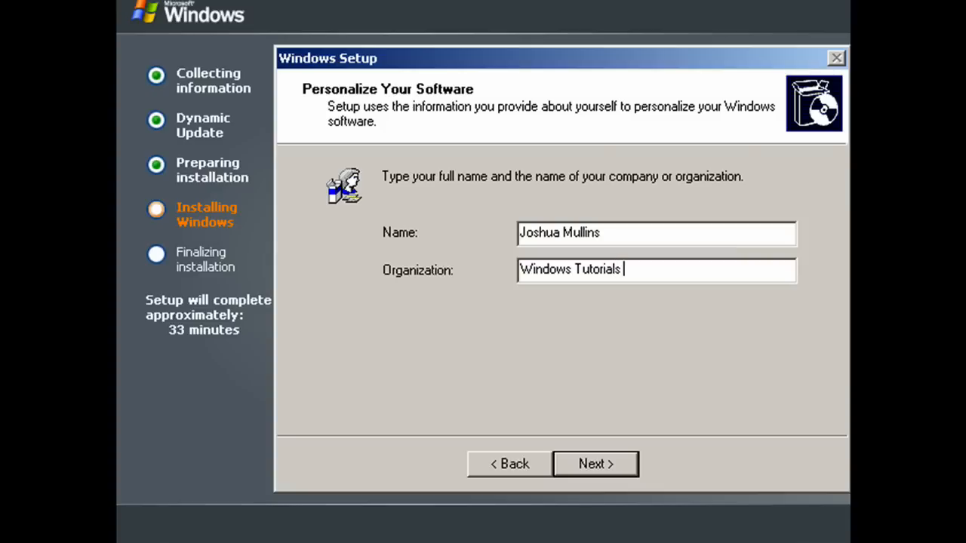
pyautogui.write('HD')
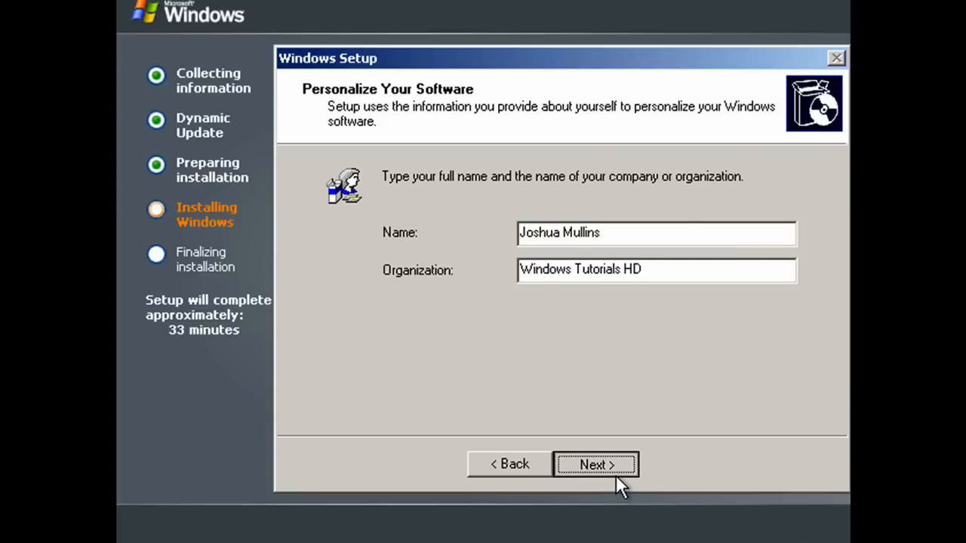
# Continue past personalisation and accept Per server licensing with 5 concurrent connections
pyautogui.click(595, 465)
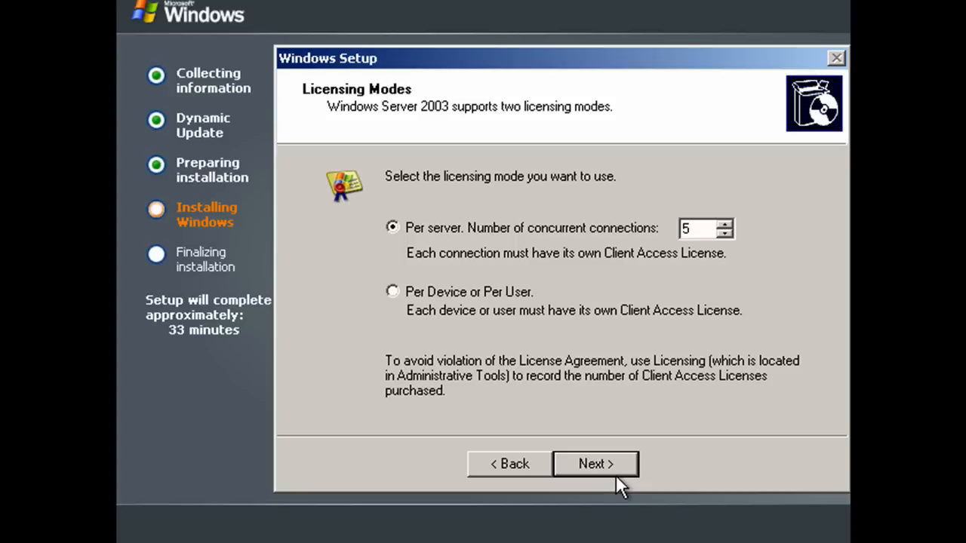
pyautogui.moveTo(613, 467)
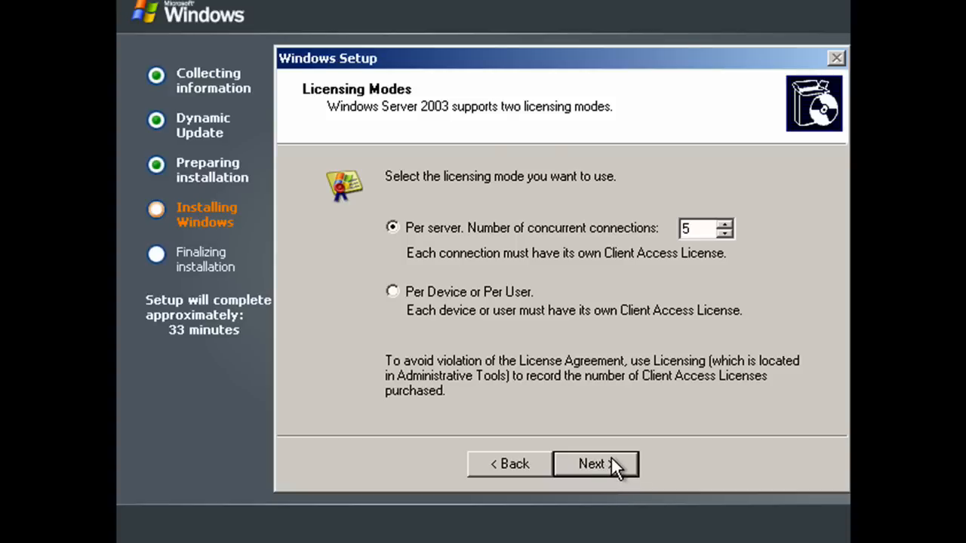
pyautogui.click(594, 463)
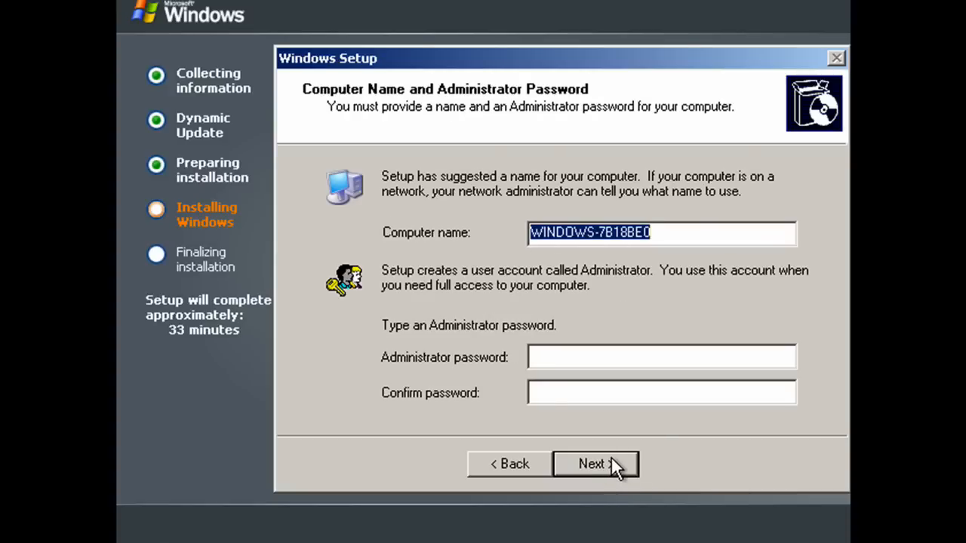
# Name the computer WTHD-SERVER-1, enter the Administrator password twice and continue
pyautogui.write('WT')
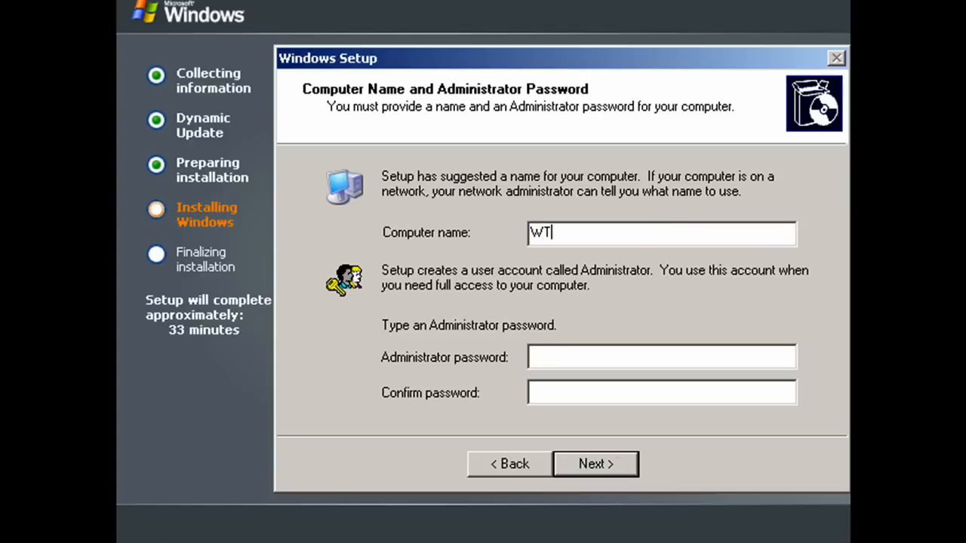
pyautogui.write('HD-')
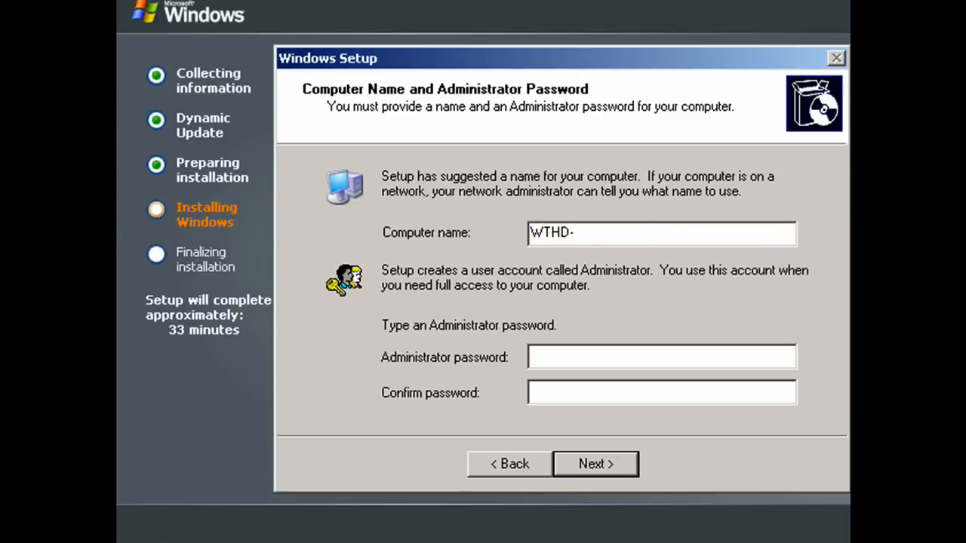
pyautogui.write('SERVER-')
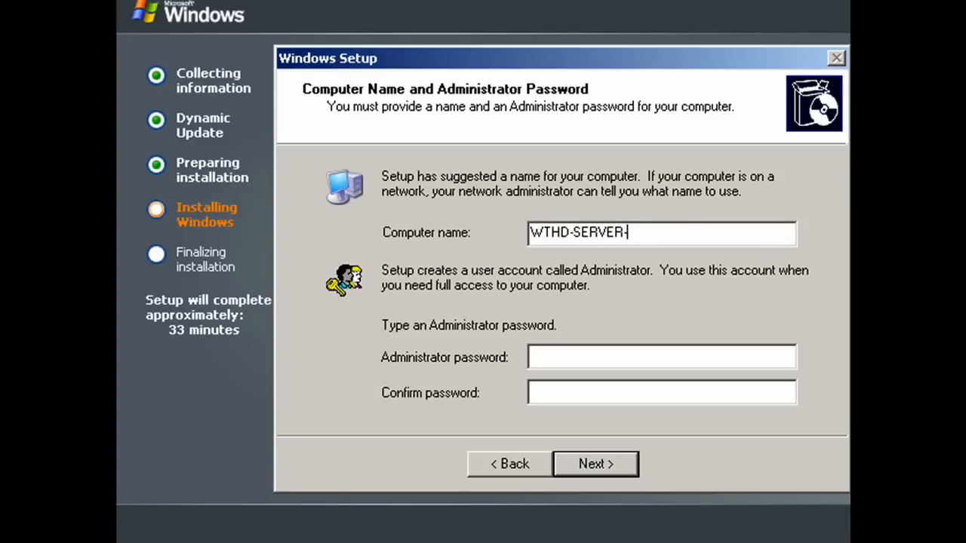
pyautogui.write('1')
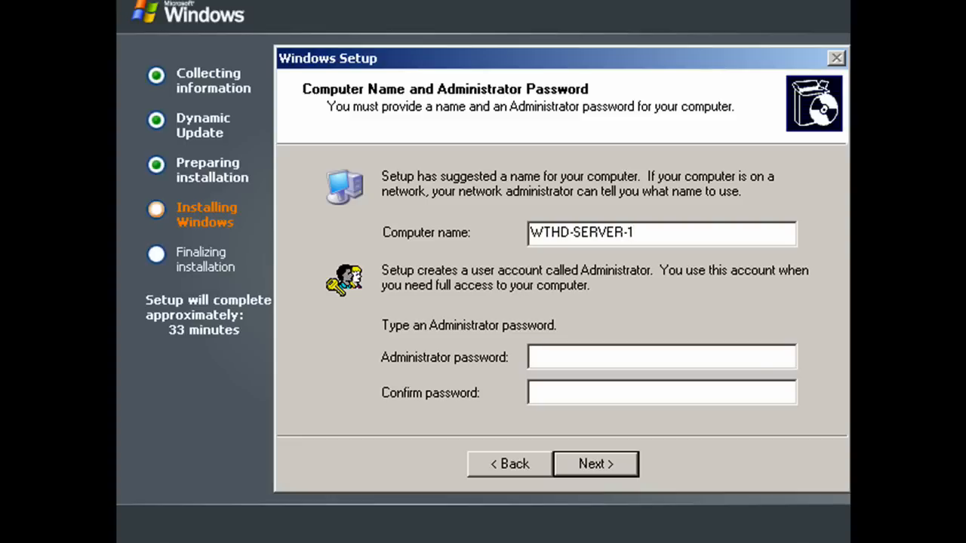
pyautogui.write('****')
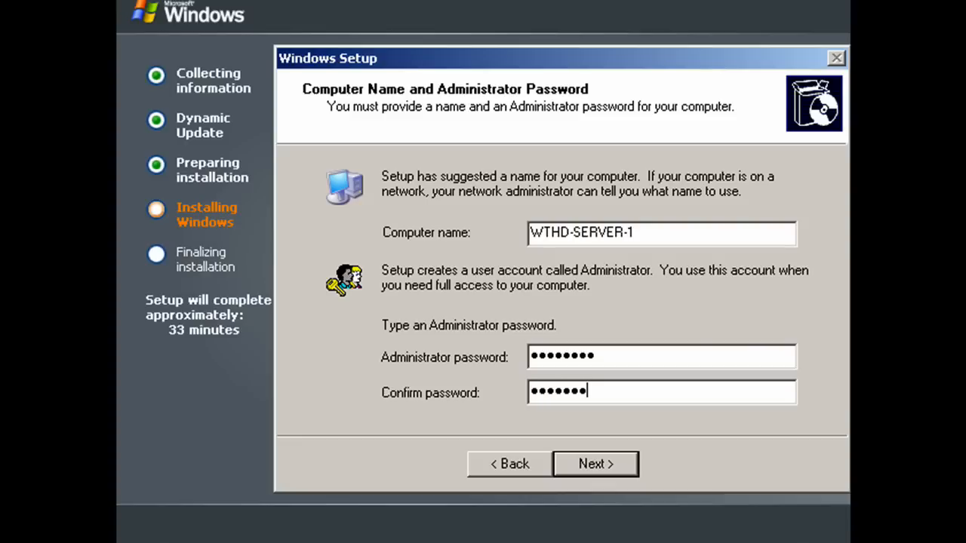
pyautogui.write('•')
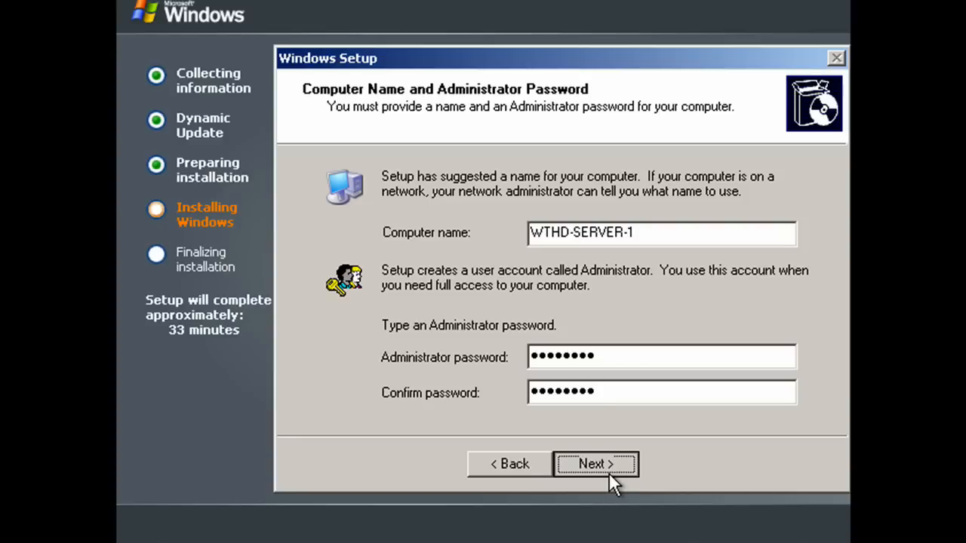
pyautogui.click(595, 463)
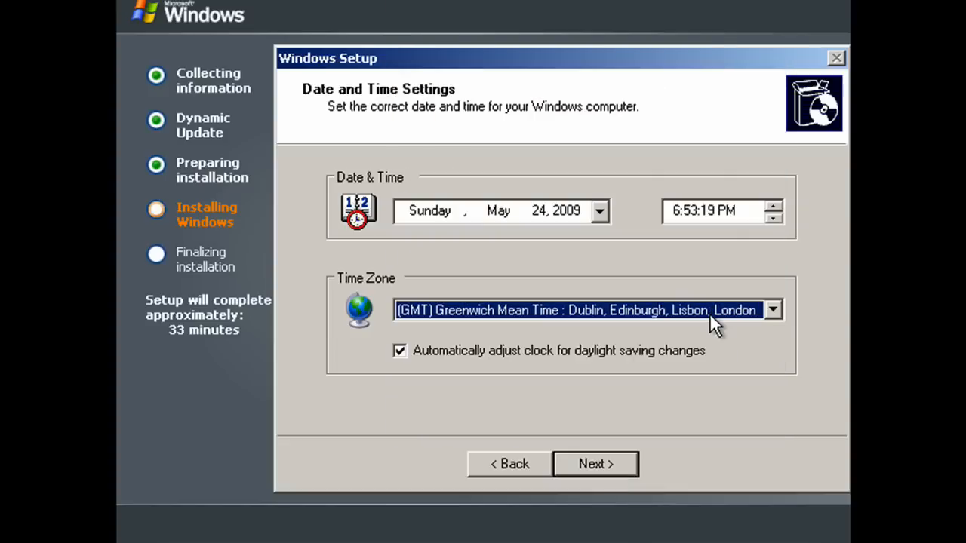
# Accept the current date and time with the GMT time zone
pyautogui.click(595, 464)
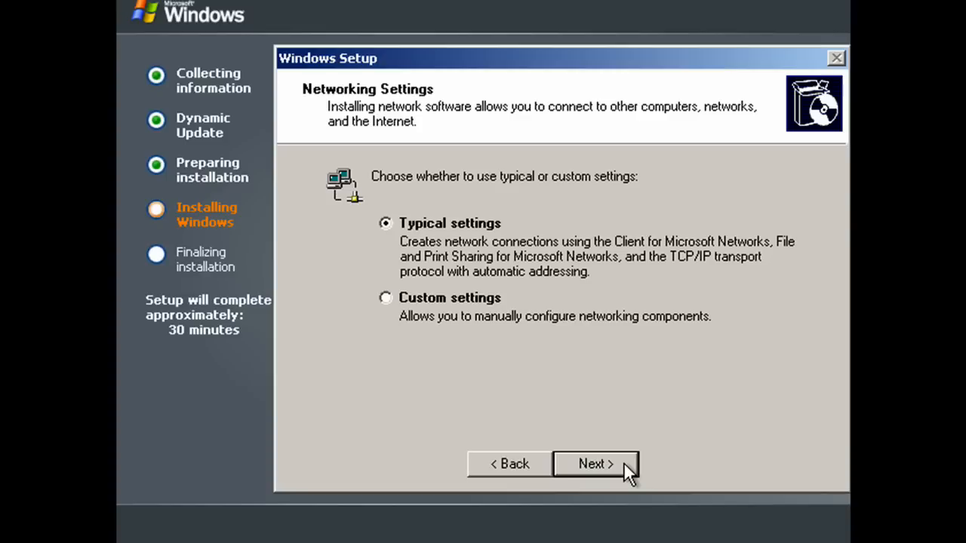
# Accept Typical network settings and keep workgroup membership in WORKGROUP
pyautogui.click(595, 463)
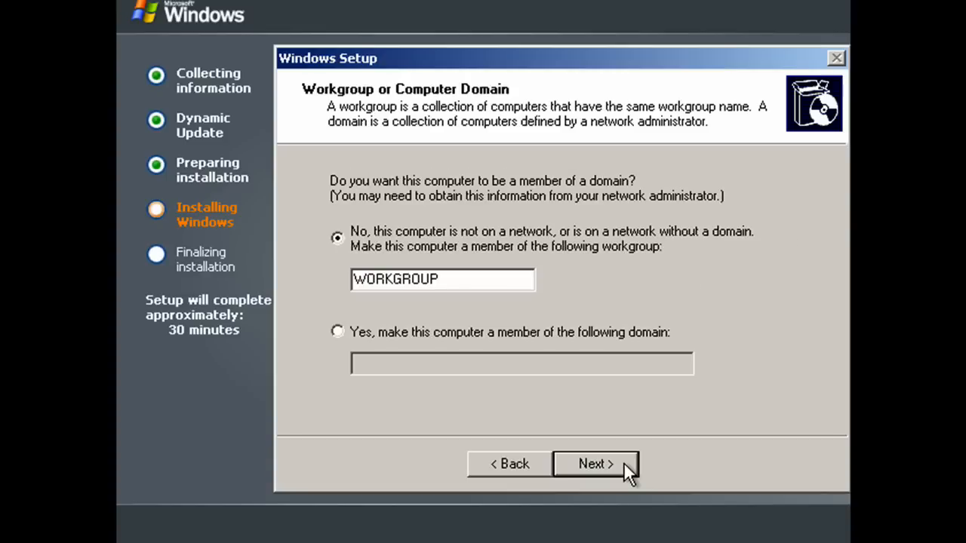
pyautogui.click(595, 465)
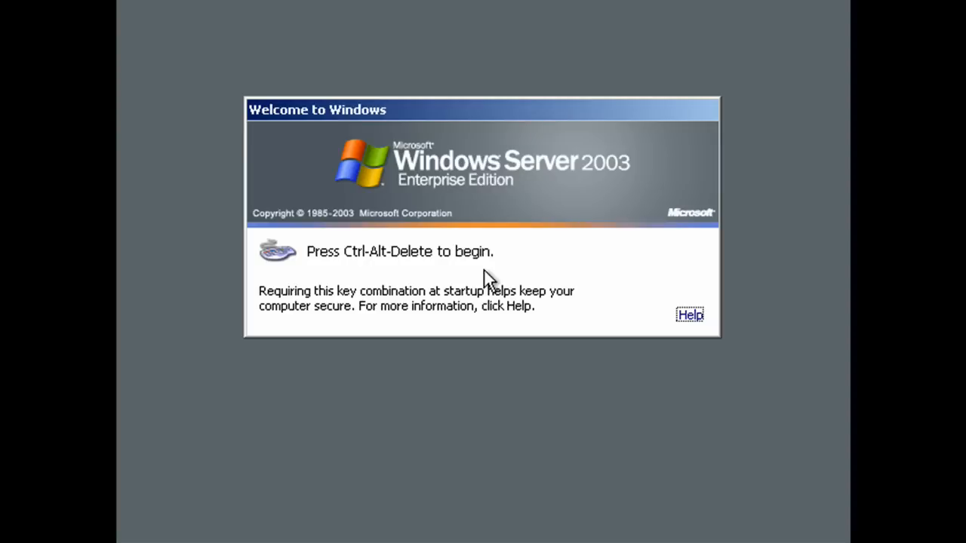
# Log on as Administrator with the password via Ctrl+Alt+Delete
pyautogui.press('ctrl+alt+delete')
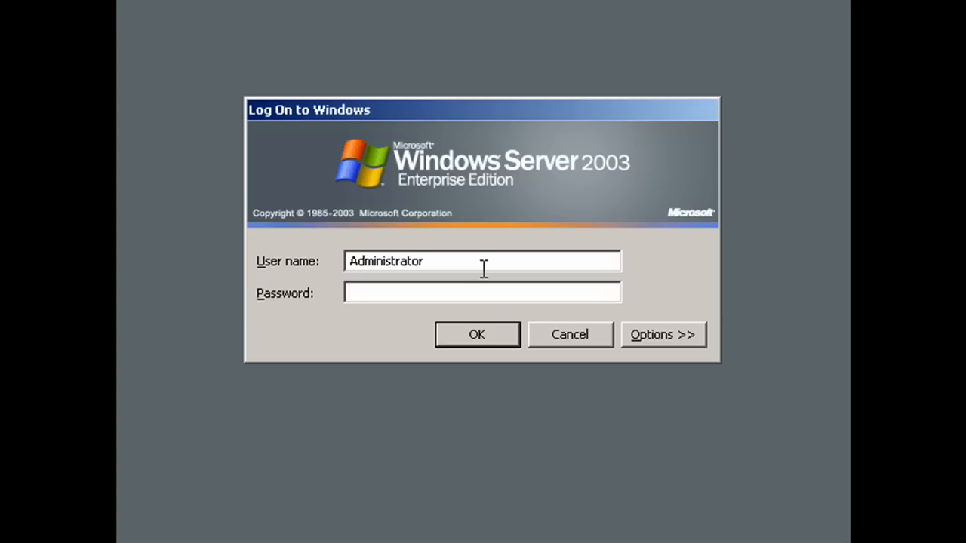
pyautogui.write('••')
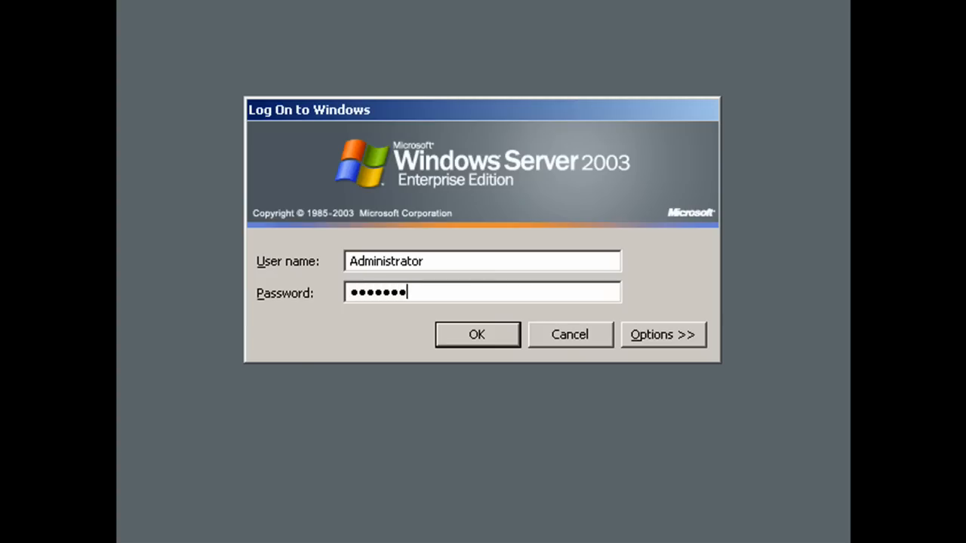
pyautogui.click(477, 335)
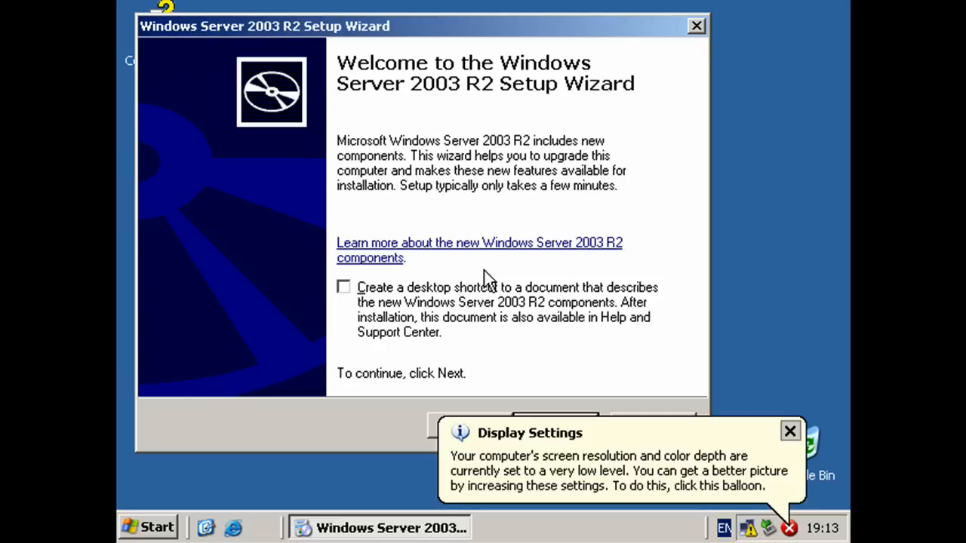
pyautogui.moveTo(662, 519)
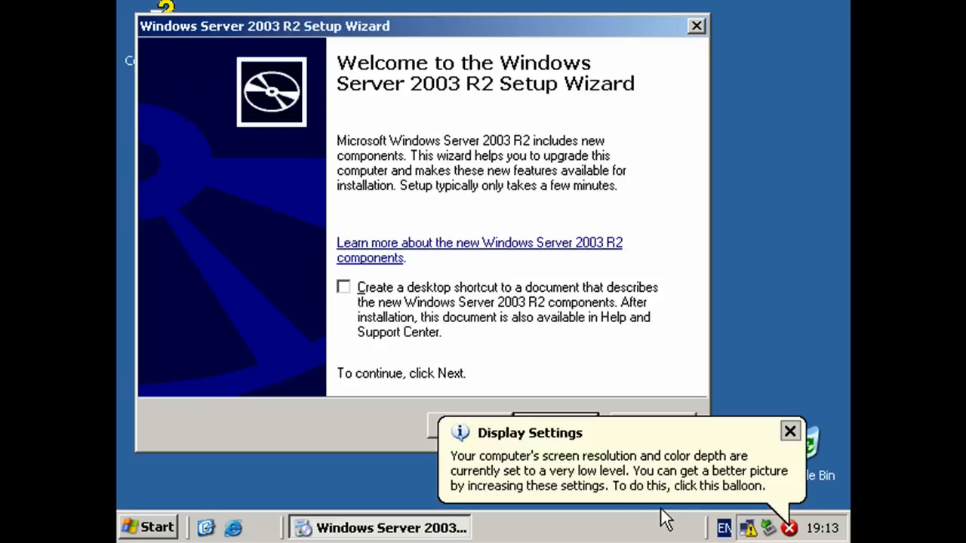
# Proceed from the R2 Setup Wizard welcome page and start installing the R2 components
pyautogui.click(790, 432)
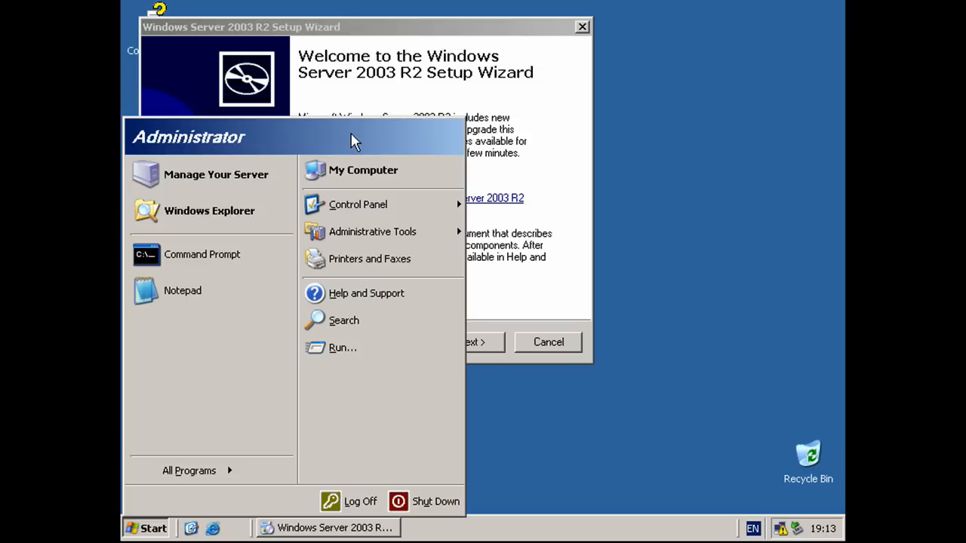
pyautogui.moveTo(504, 178)
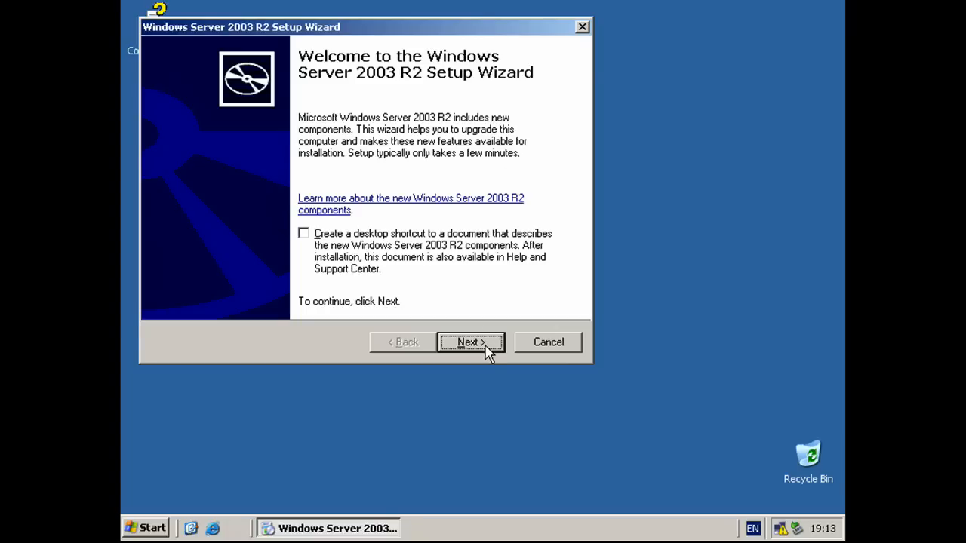
pyautogui.click(471, 341)
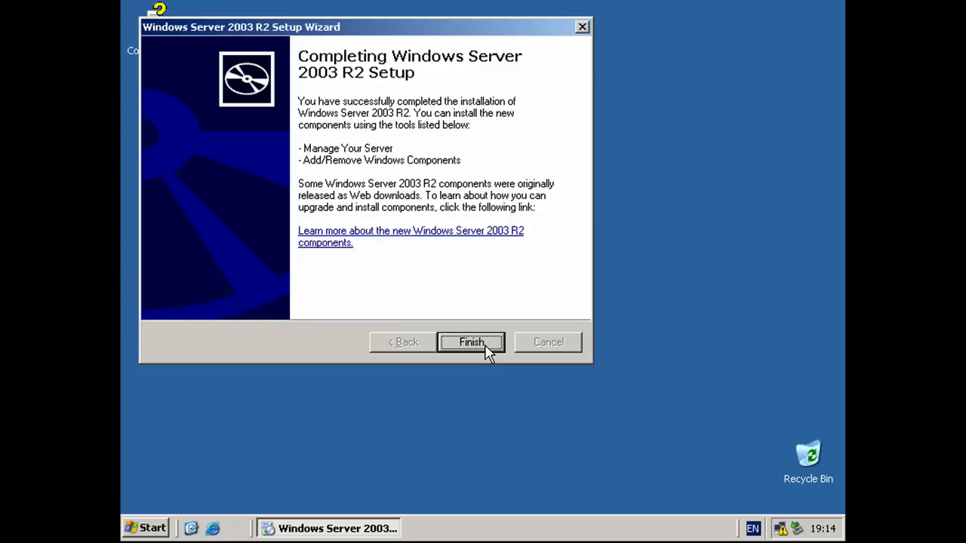
# Finish the completed R2 Setup Wizard to reveal the Post-Setup Security Updates page
pyautogui.click(471, 341)
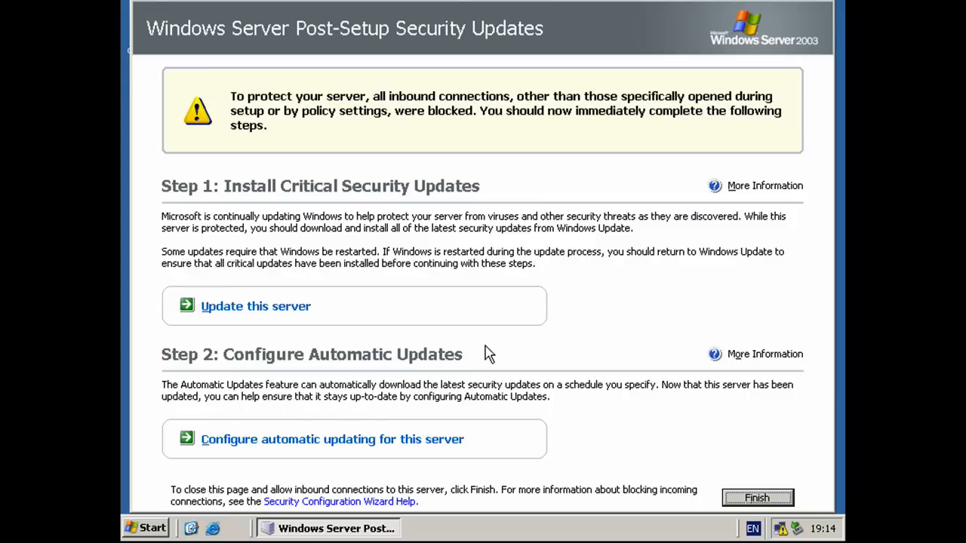
pyautogui.moveTo(566, 332)
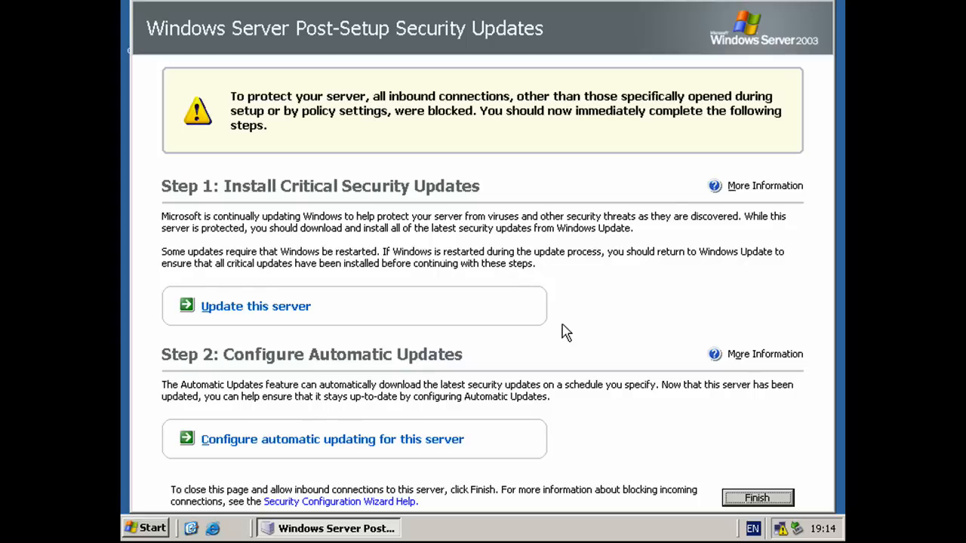
pyautogui.moveTo(571, 335)
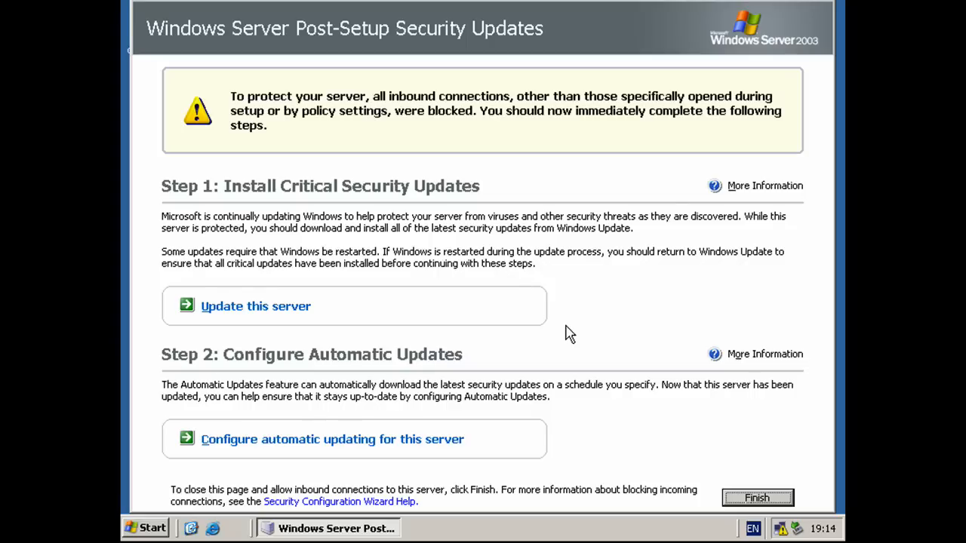